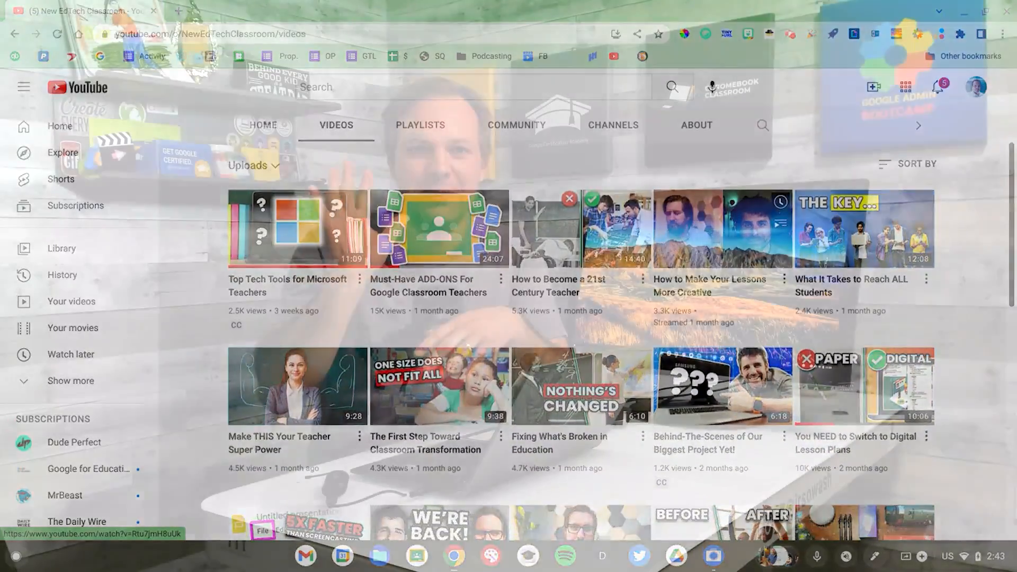
Switch from the YouTube Videos page to the 'Sowash / NETC video ideas' Google Doc.
{"action": "left_click", "coordinate": [52, 10]}
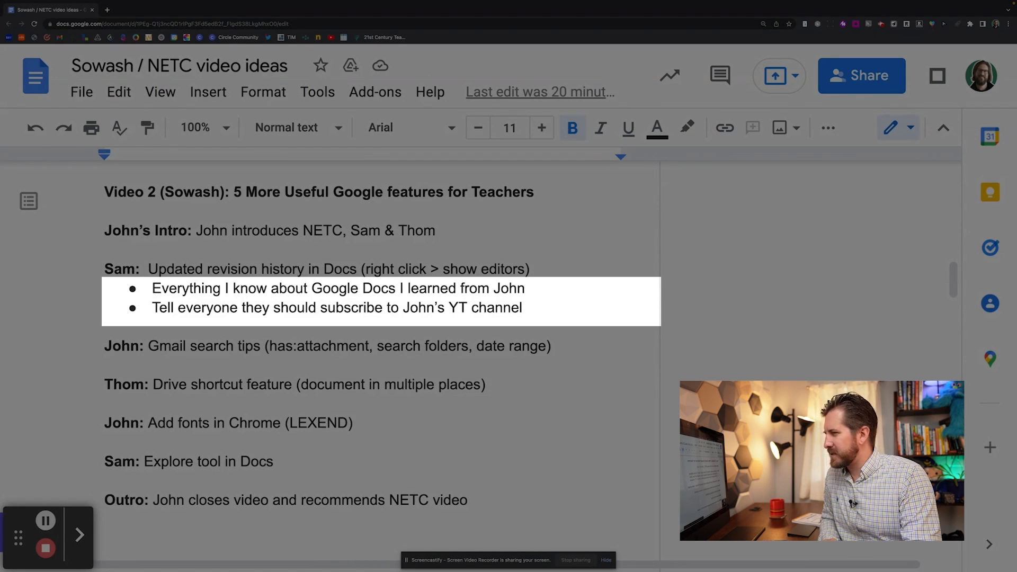
Select the two bullets under Sam's line and show who edited them.
{"action": "left_click_drag", "start_coordinate": [153, 288], "coordinate": [523, 307]}
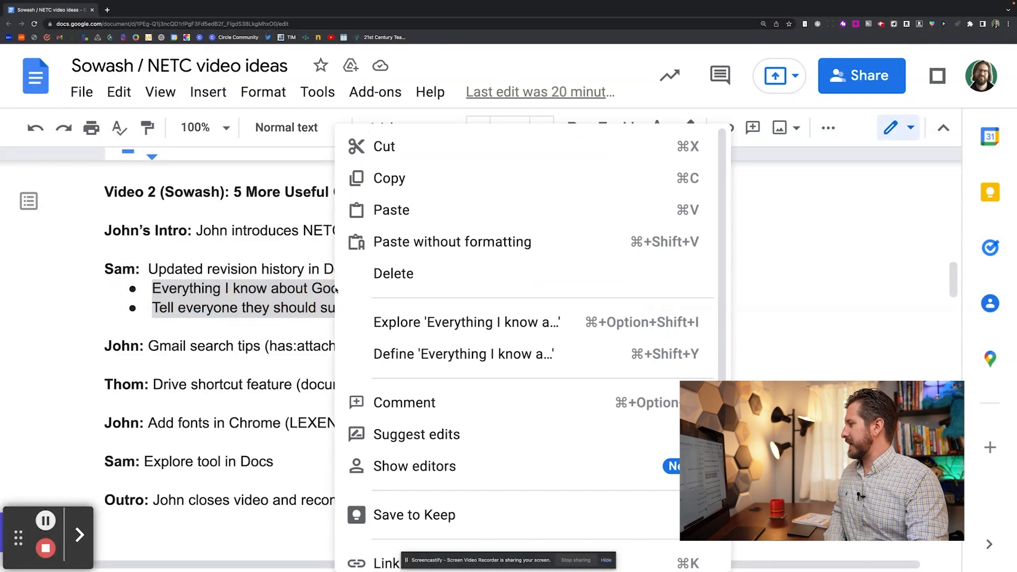
{"action": "mouse_move", "coordinate": [414, 466]}
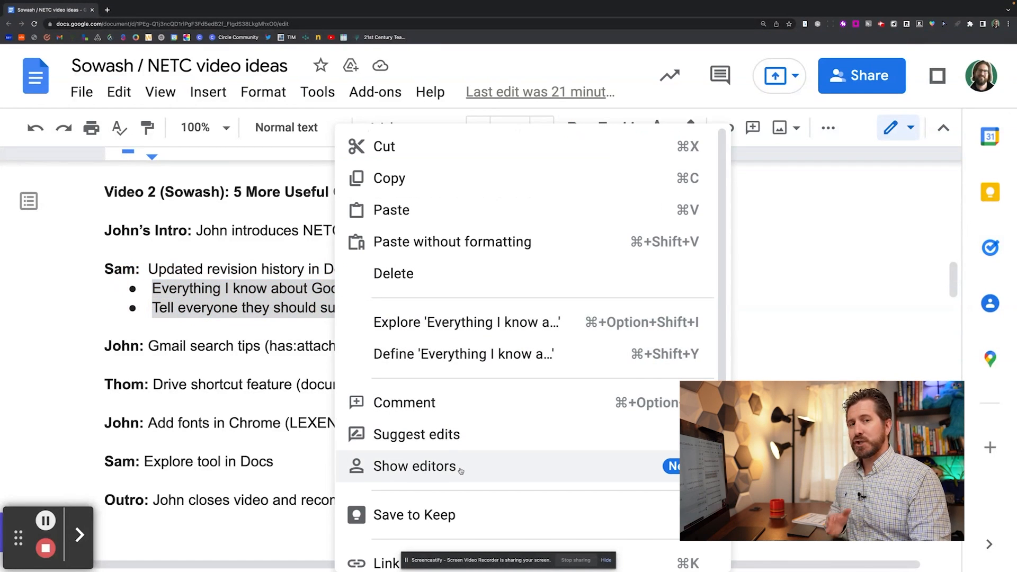
{"action": "left_click", "coordinate": [414, 466]}
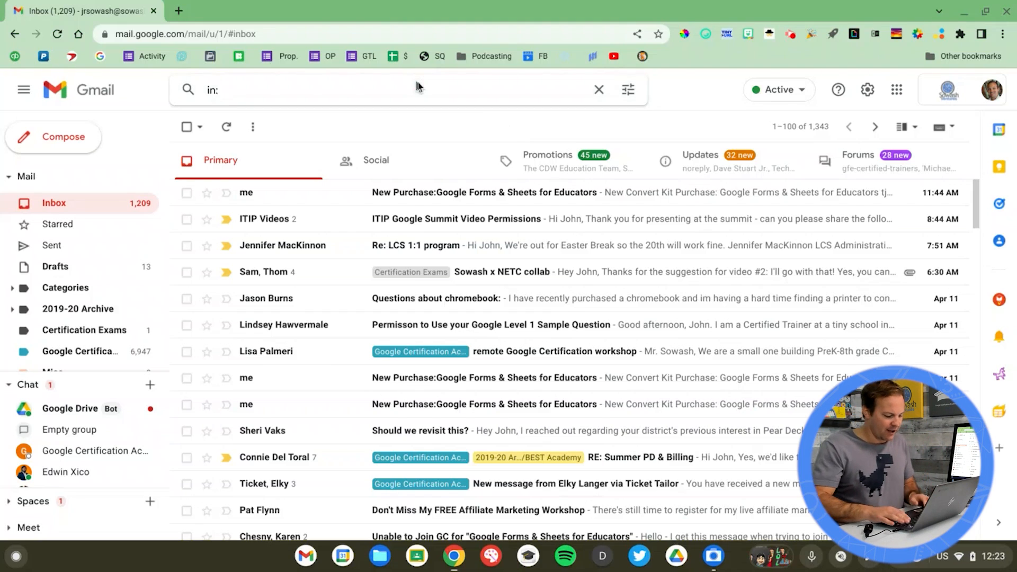
Search Gmail for has:attachment -meet -calendar.
{"action": "type", "text": "has"}
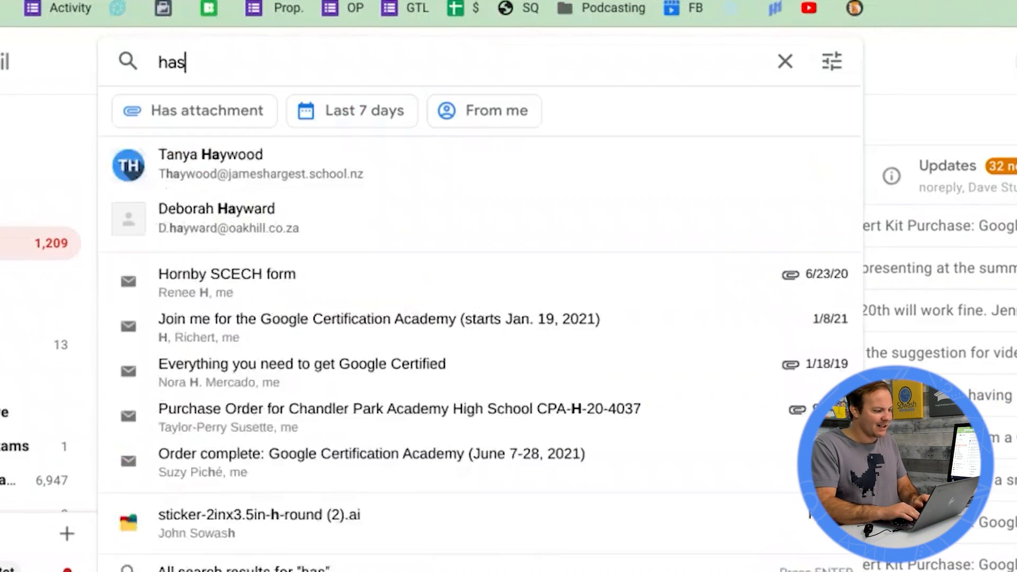
{"action": "left_click", "coordinate": [194, 110]}
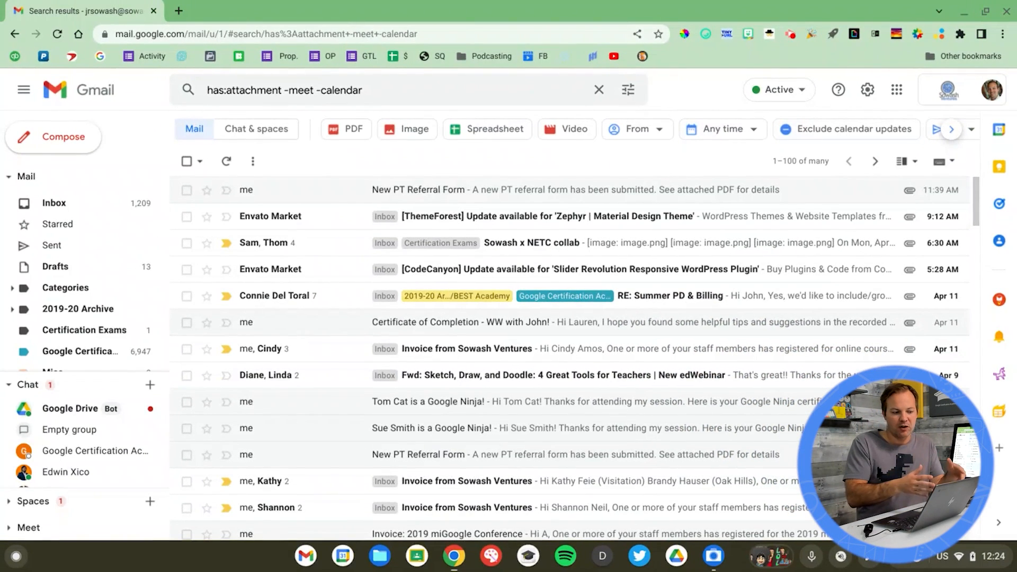
Append is:unread and an in: label operator to the Gmail attachment search.
{"action": "left_click", "coordinate": [389, 90]}
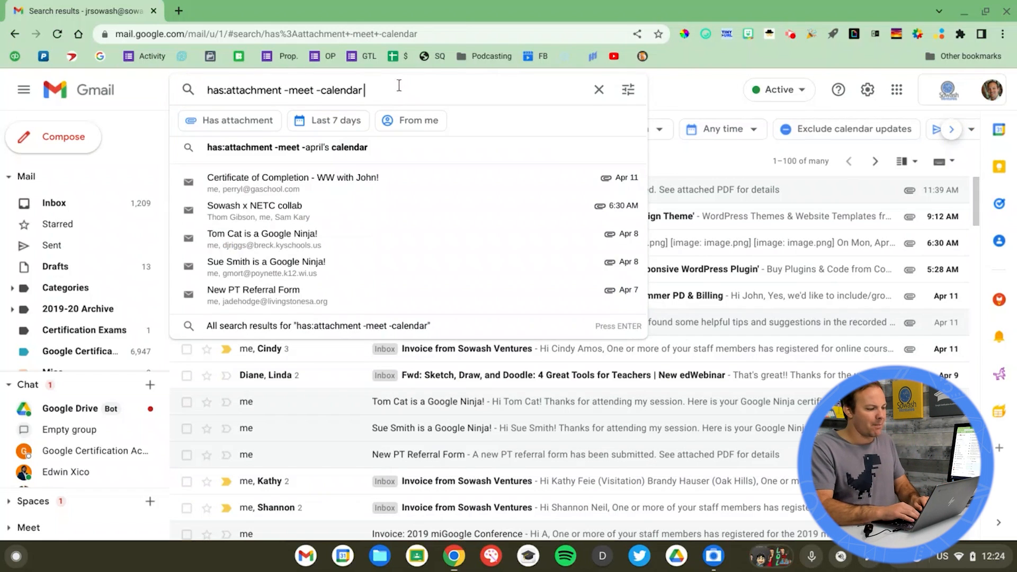
{"action": "type", "text": "is:unread in:c"}
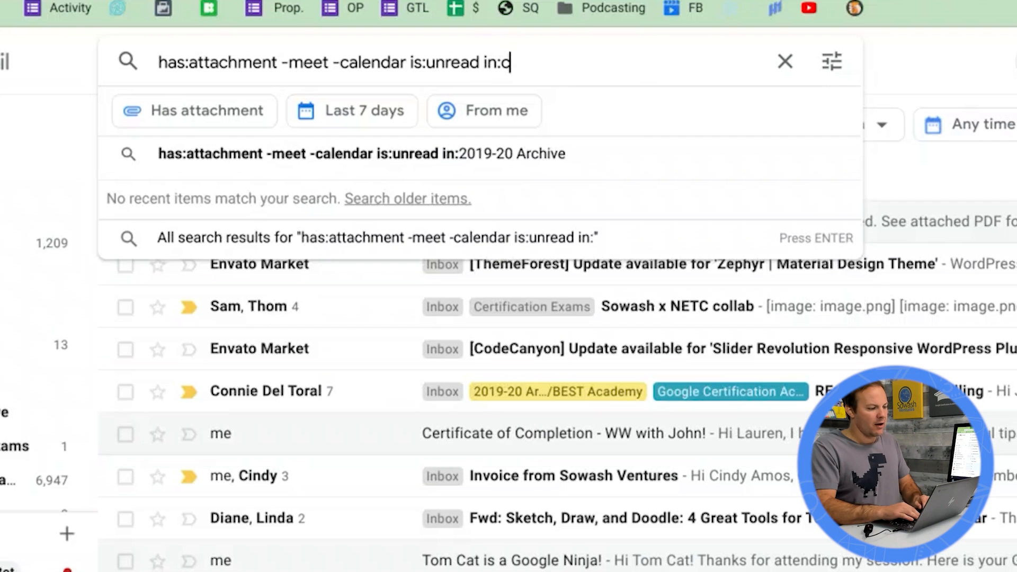
{"action": "type", "text": "ert"}
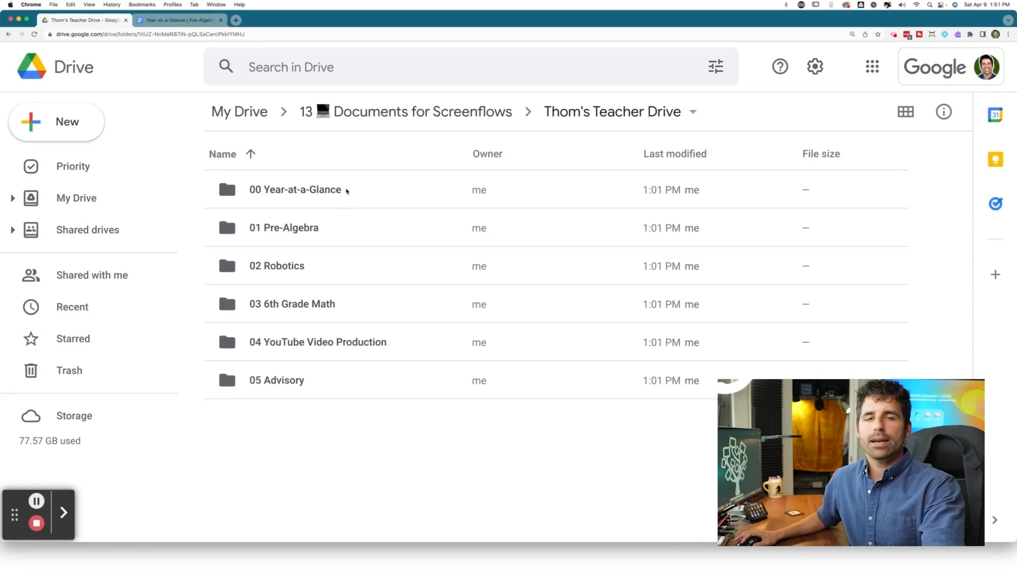
View the Pre-Algebra doc in 00 Year-at-a-Glance, then open the 01 Pre-Algebra folder.
{"action": "double_click", "coordinate": [295, 190]}
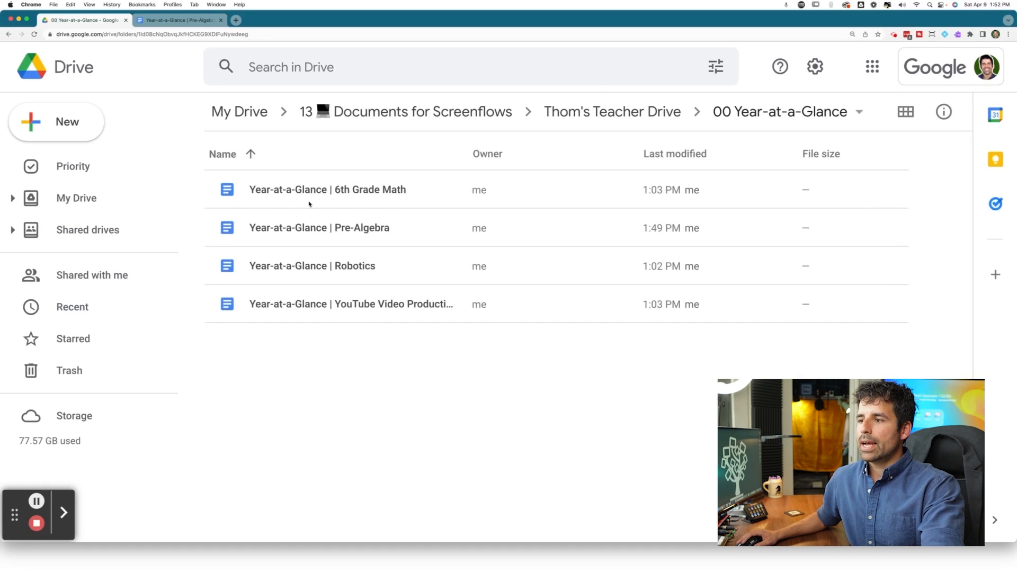
{"action": "mouse_move", "coordinate": [350, 250]}
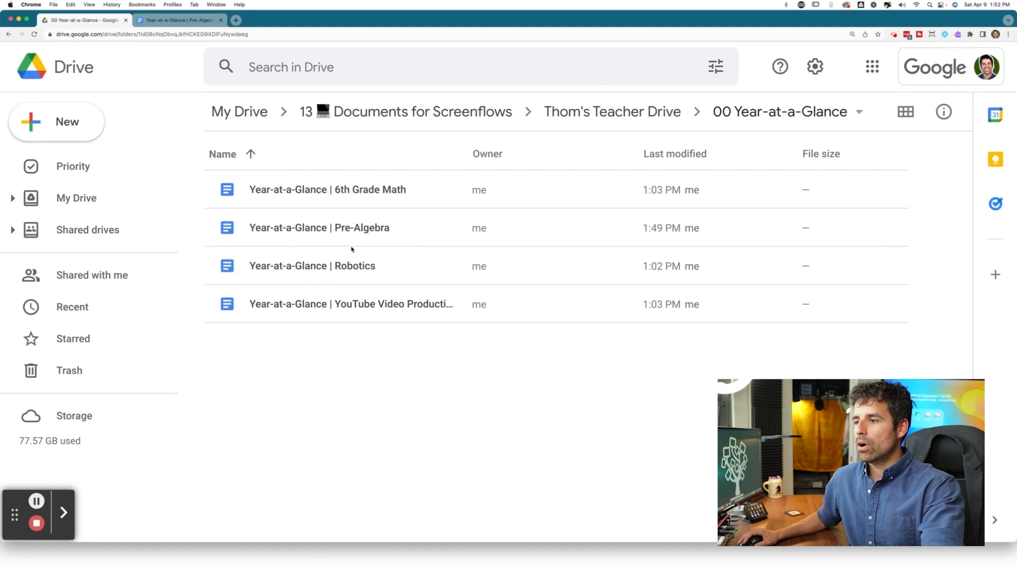
{"action": "left_click", "coordinate": [318, 228]}
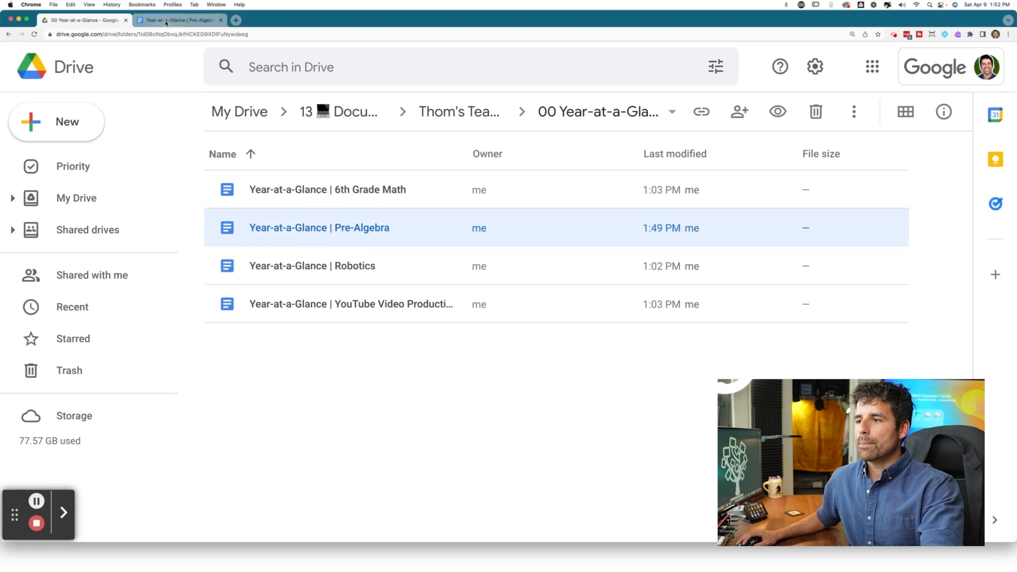
{"action": "left_click", "coordinate": [178, 20]}
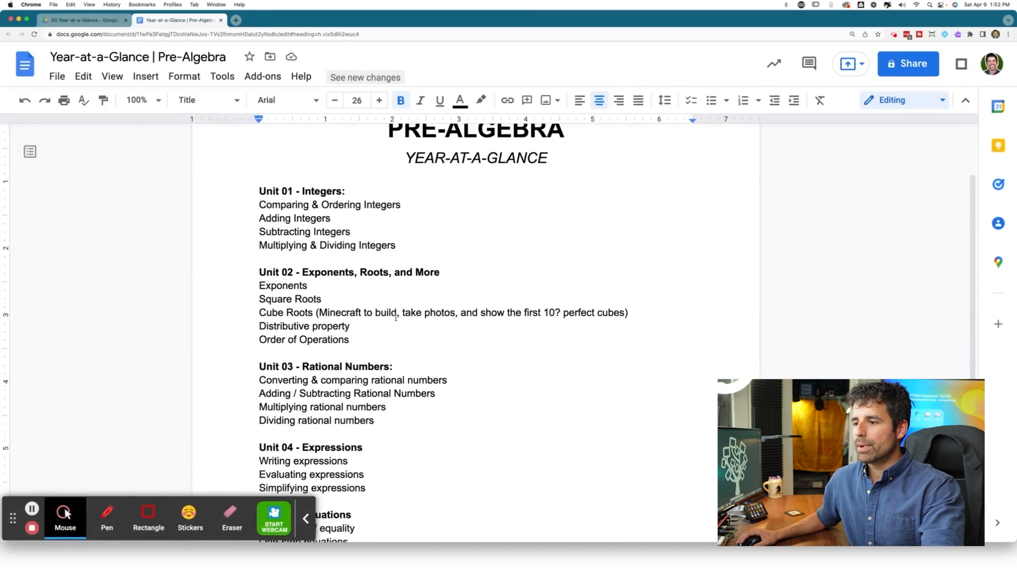
{"action": "scroll", "scroll_direction": "down", "scroll_amount": 3}
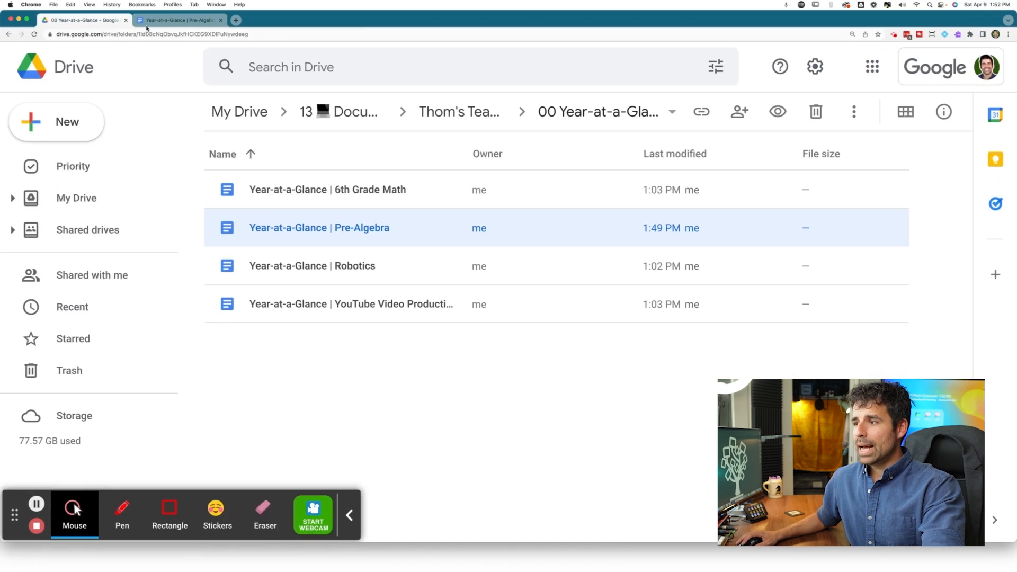
{"action": "left_click", "coordinate": [460, 112]}
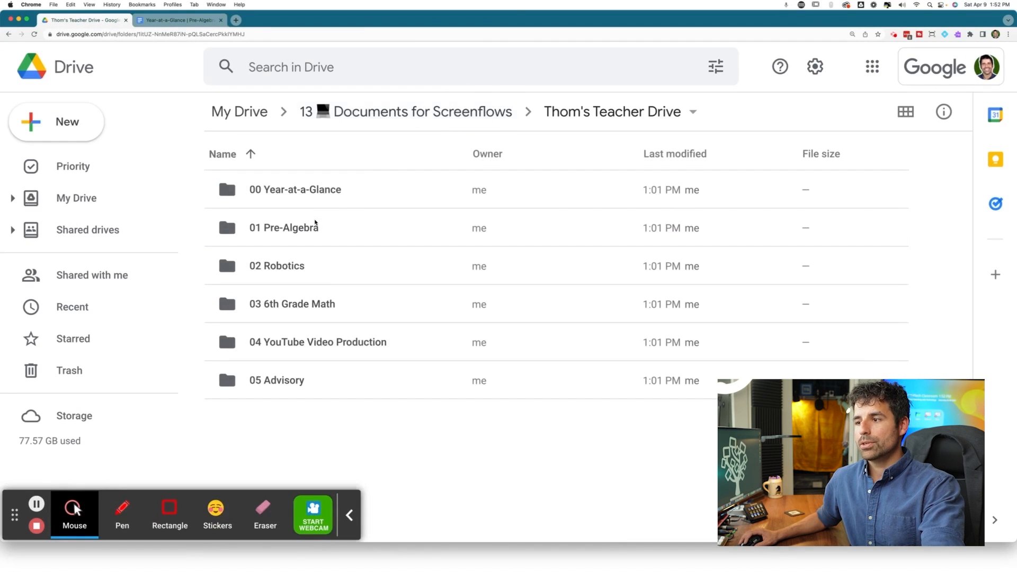
{"action": "double_click", "coordinate": [284, 228]}
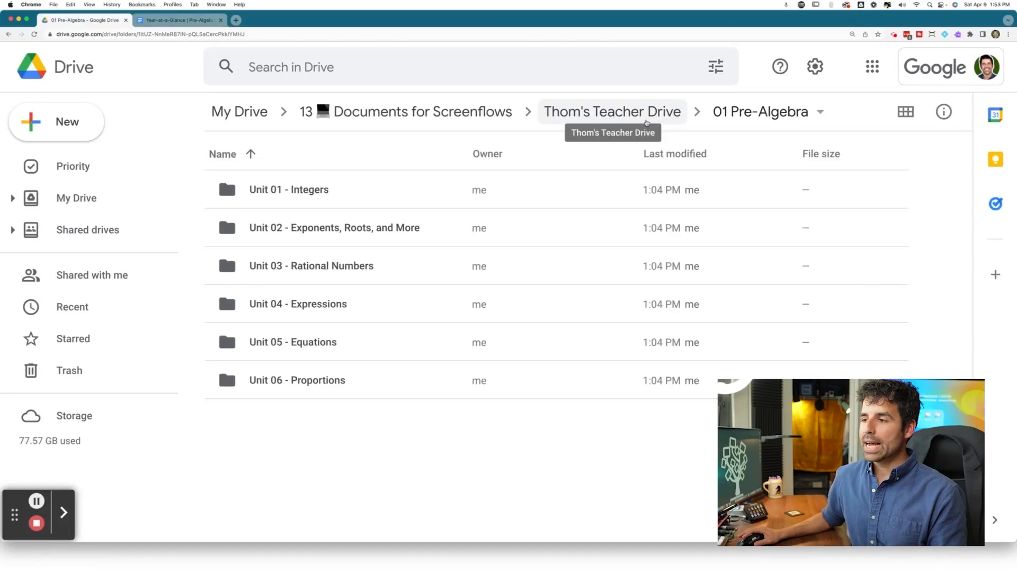
Add a shortcut to the Pre-Algebra year-at-a-glance doc inside 01 Pre-Algebra.
{"action": "left_click", "coordinate": [612, 112]}
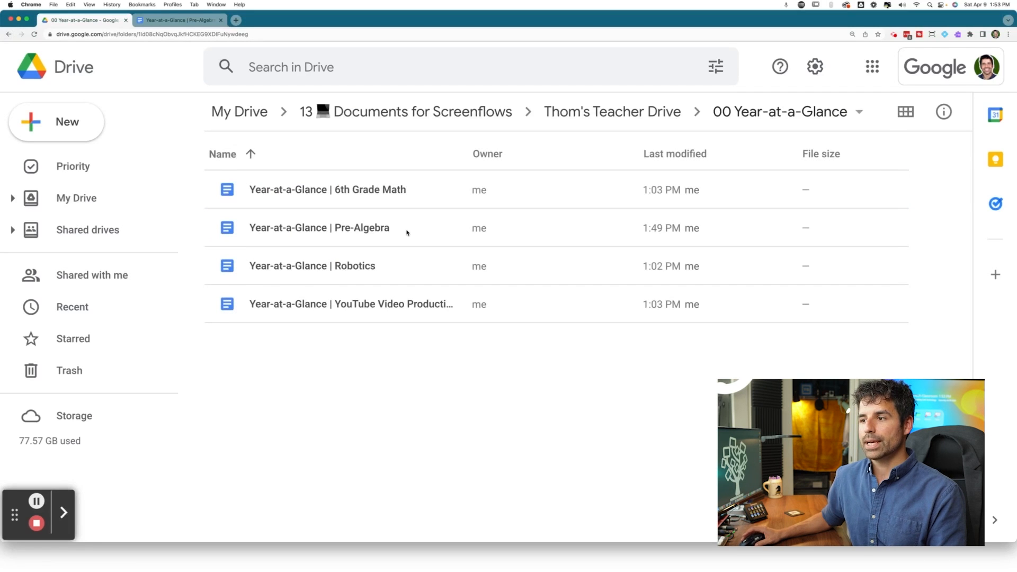
{"action": "right_click", "coordinate": [318, 228]}
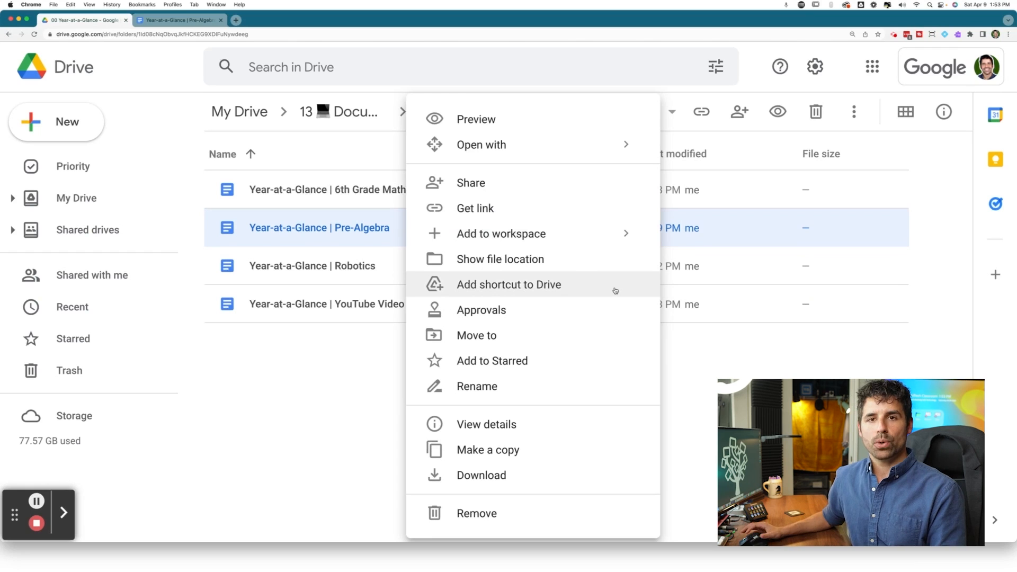
{"action": "left_click", "coordinate": [509, 285]}
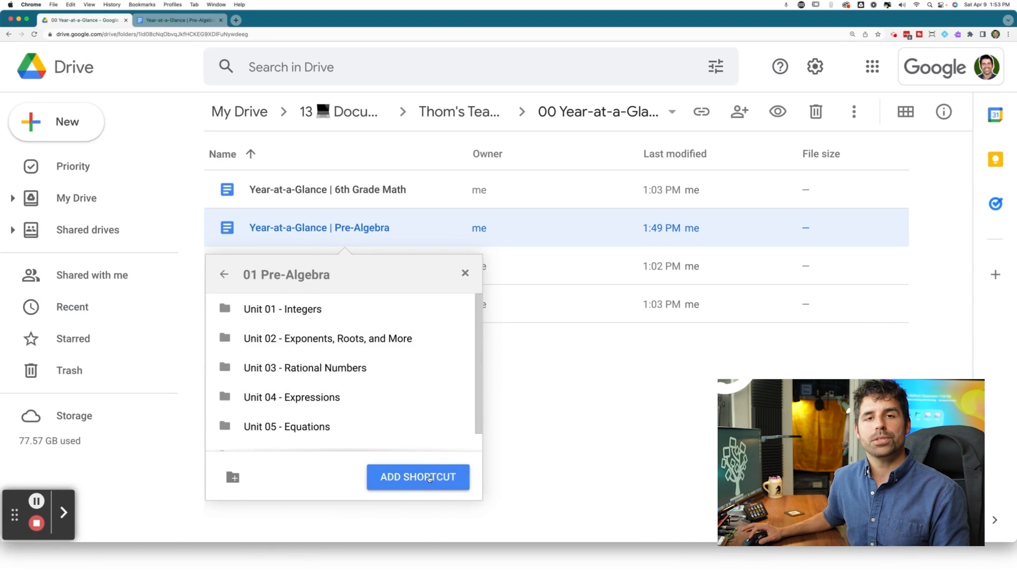
{"action": "left_click", "coordinate": [418, 477]}
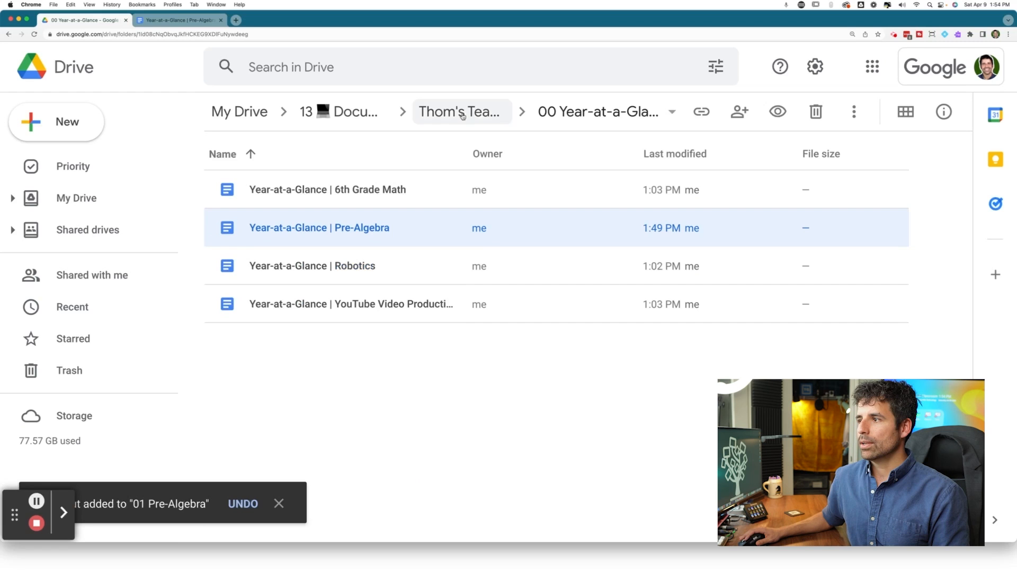
Open the 01 Pre-Algebra folder to find the new shortcut and its doc.
{"action": "left_click", "coordinate": [461, 112]}
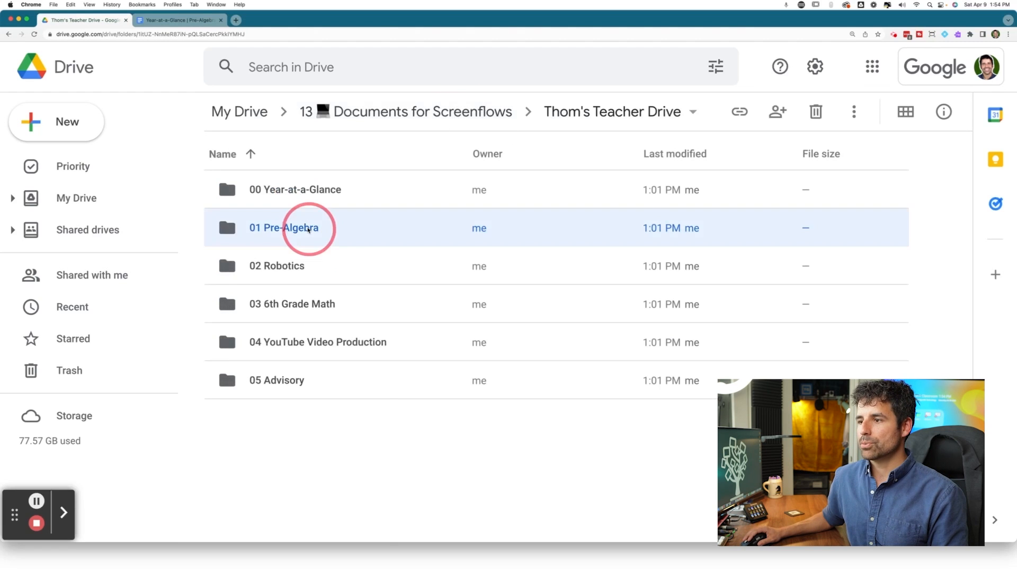
{"action": "double_click", "coordinate": [284, 227]}
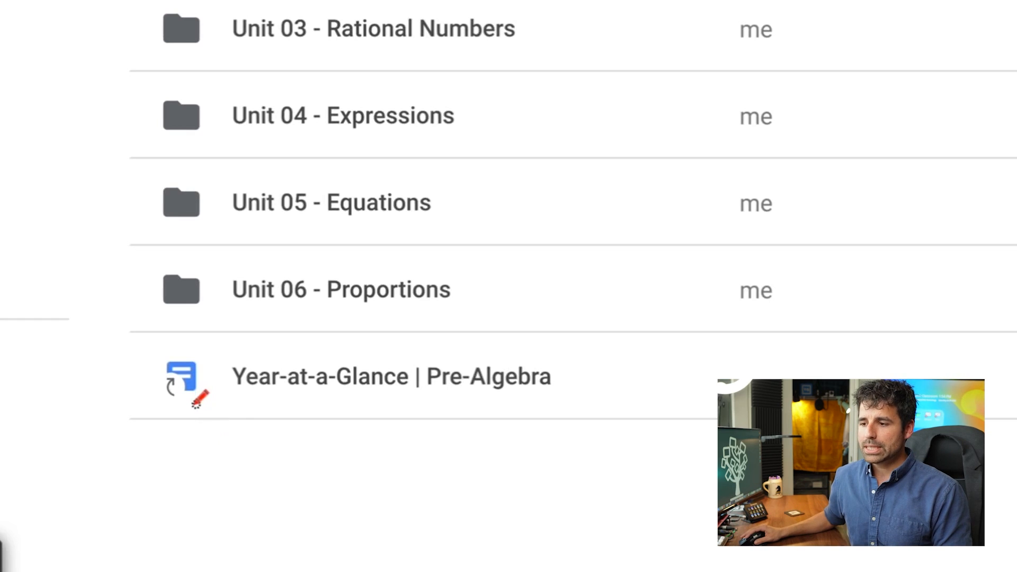
{"action": "left_click_drag", "start_coordinate": [146, 376], "coordinate": [207, 402]}
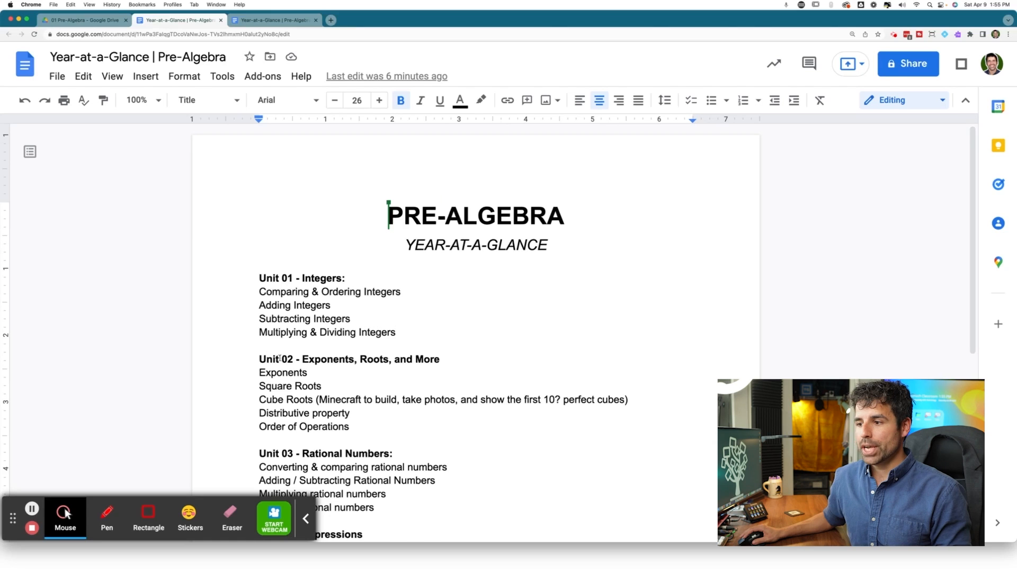
Move the Exponents, Roots, and More unit above Integers and renumber both headings.
{"action": "left_click_drag", "start_coordinate": [259, 359], "coordinate": [358, 413]}
{"action": "type", "text": "2"}
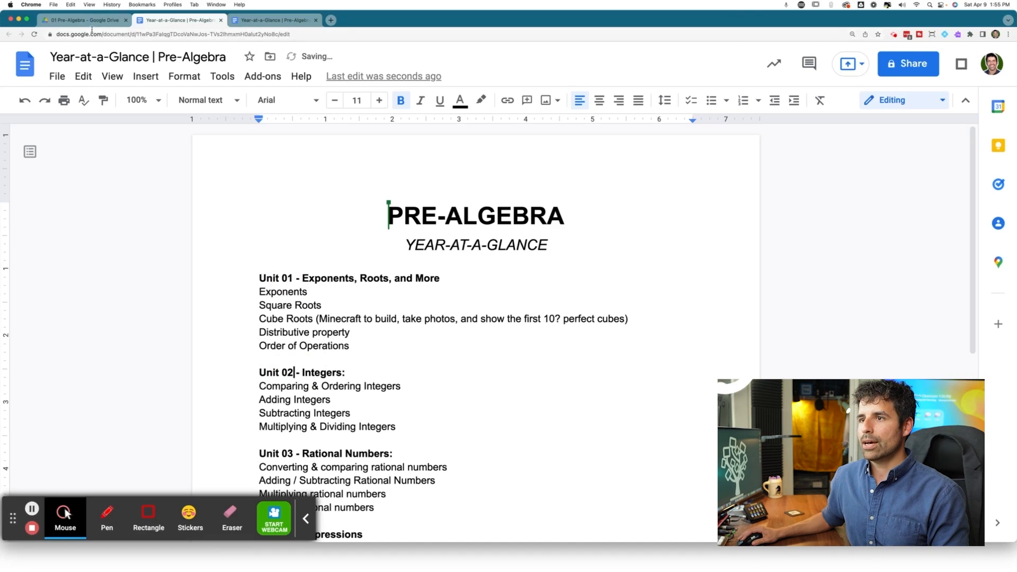
{"action": "left_click", "coordinate": [83, 20]}
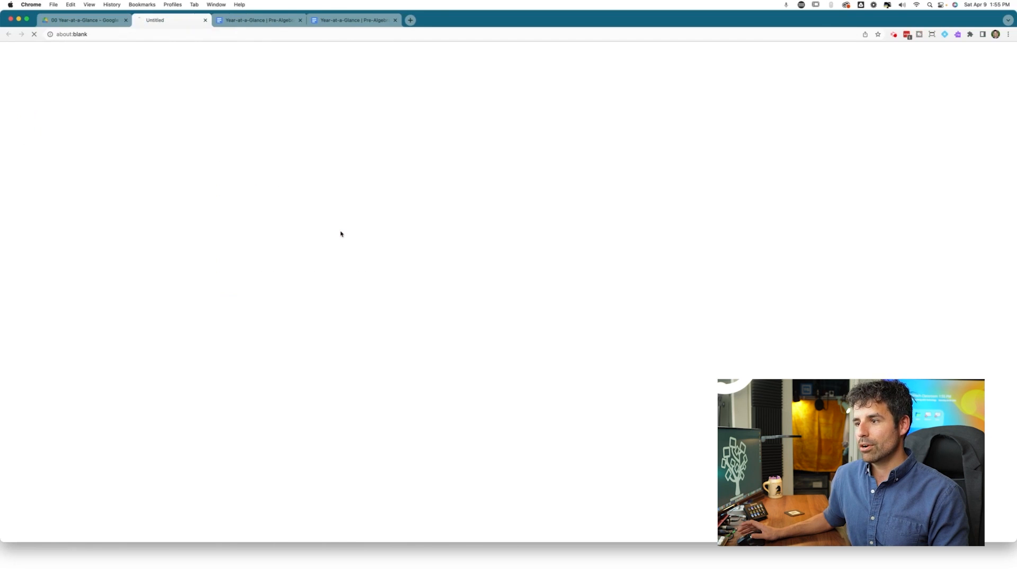
Open the reordered Year-at-a-Glance | Pre-Algebra doc from Drive on a second computer.
{"action": "left_click", "coordinate": [172, 20]}
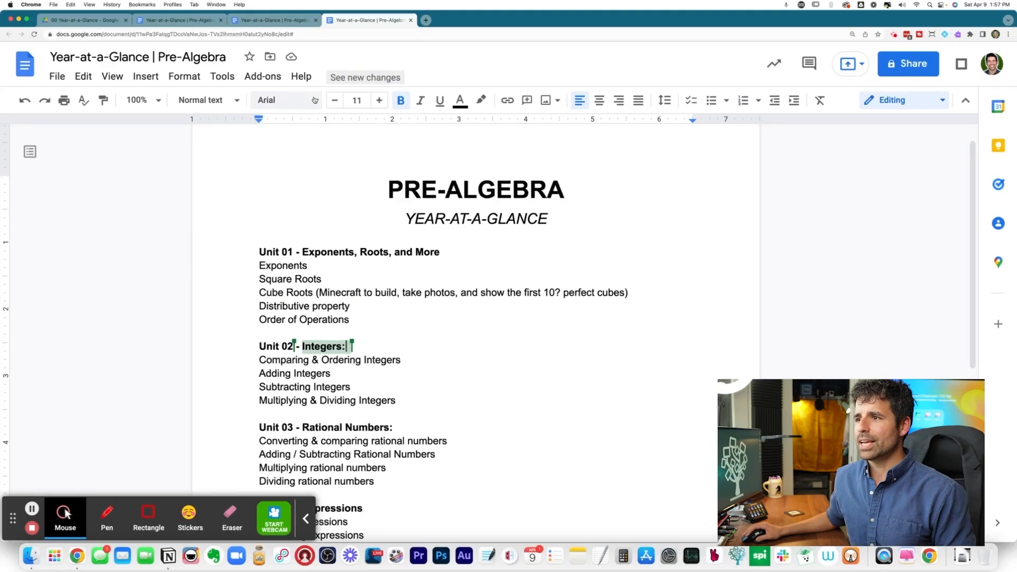
{"action": "left_click", "coordinate": [282, 100]}
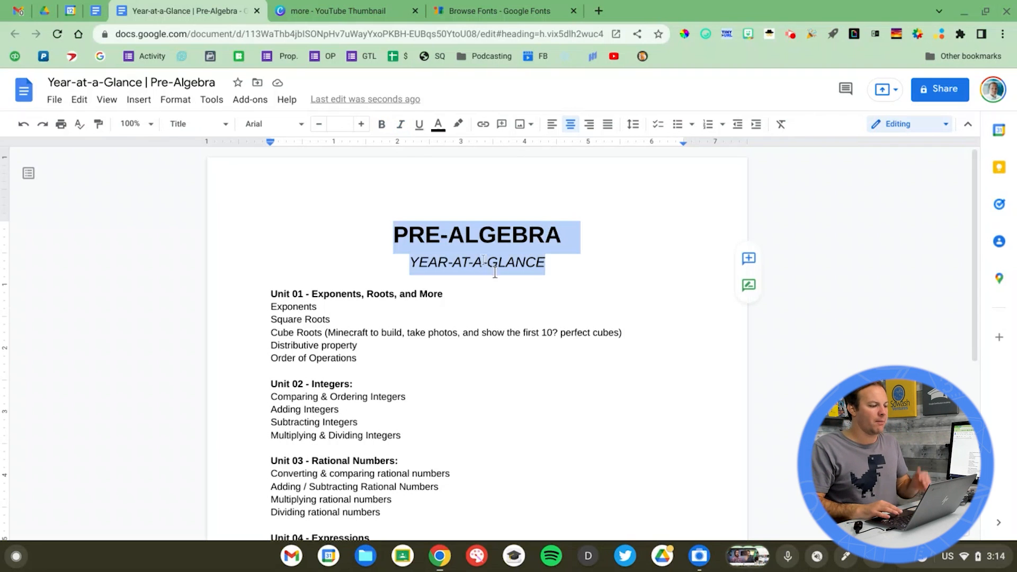
Open More fonts from the font dropdown for the selected Pre-Algebra title.
{"action": "left_click", "coordinate": [272, 124]}
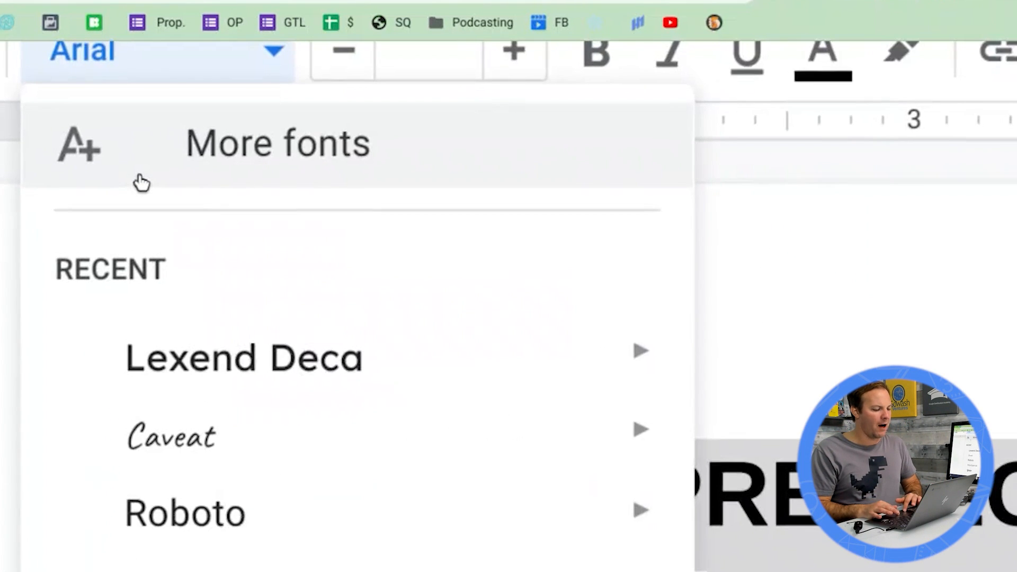
{"action": "left_click", "coordinate": [277, 142]}
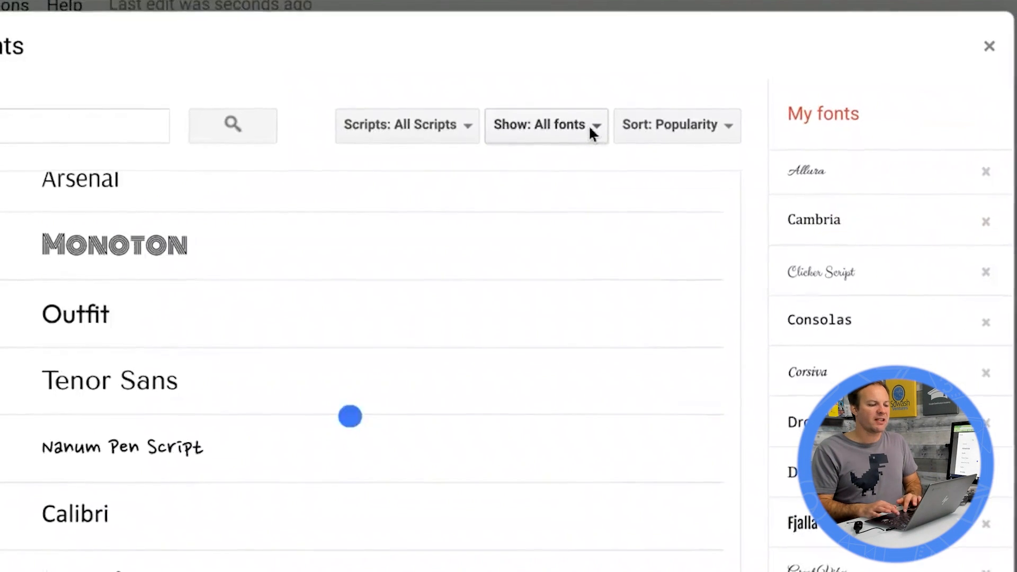
Filter the font collection to Display, then another category, and sort by date added.
{"action": "left_click", "coordinate": [546, 124]}
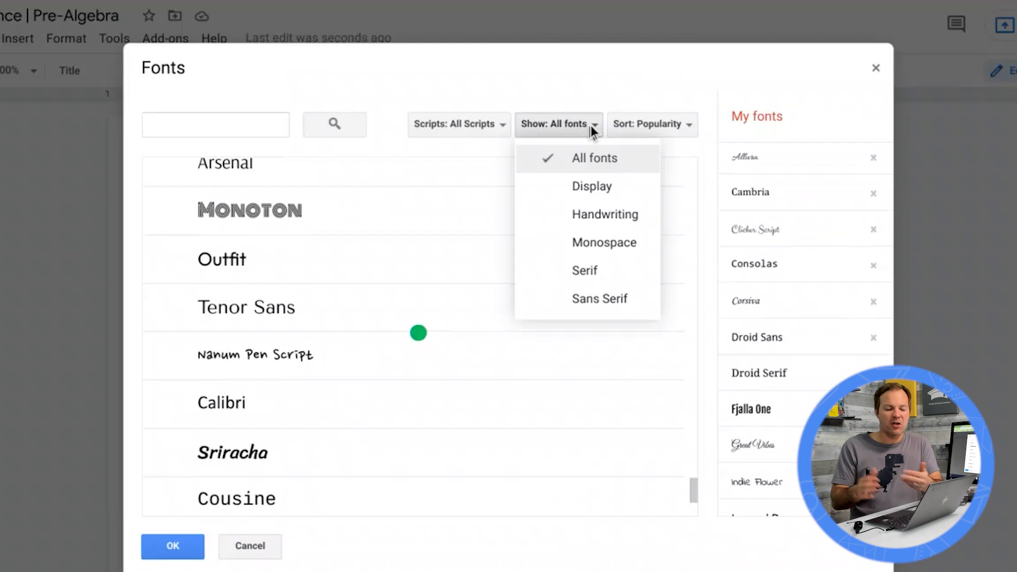
{"action": "left_click", "coordinate": [591, 186]}
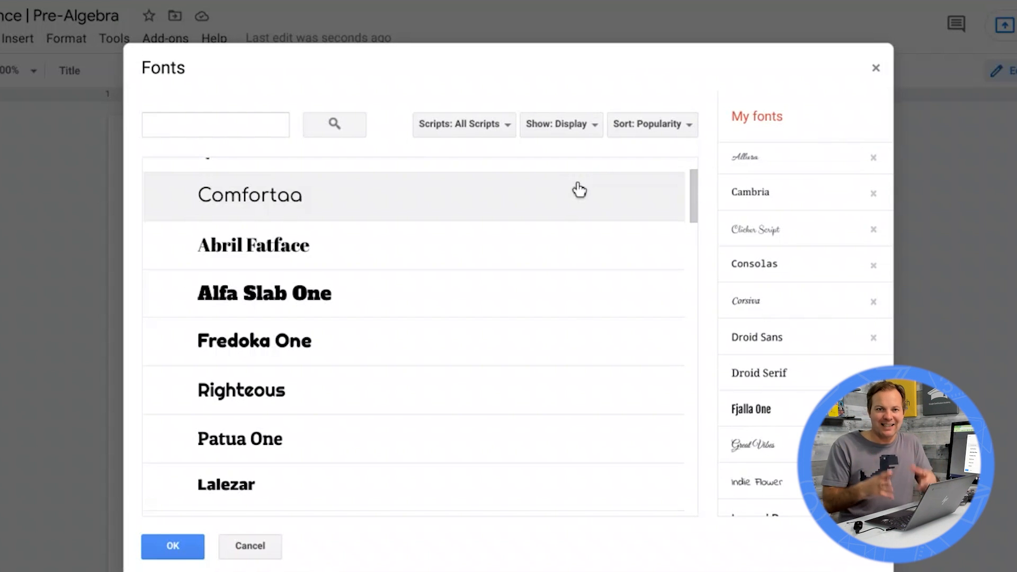
{"action": "left_click", "coordinate": [560, 124]}
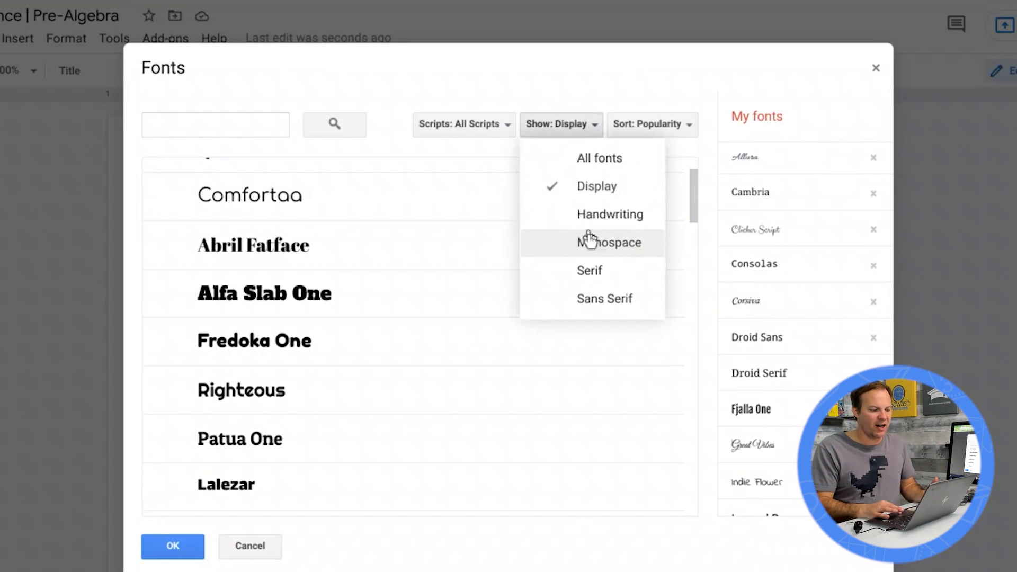
{"action": "left_click", "coordinate": [589, 271]}
{"action": "type", "text": "lexend"}
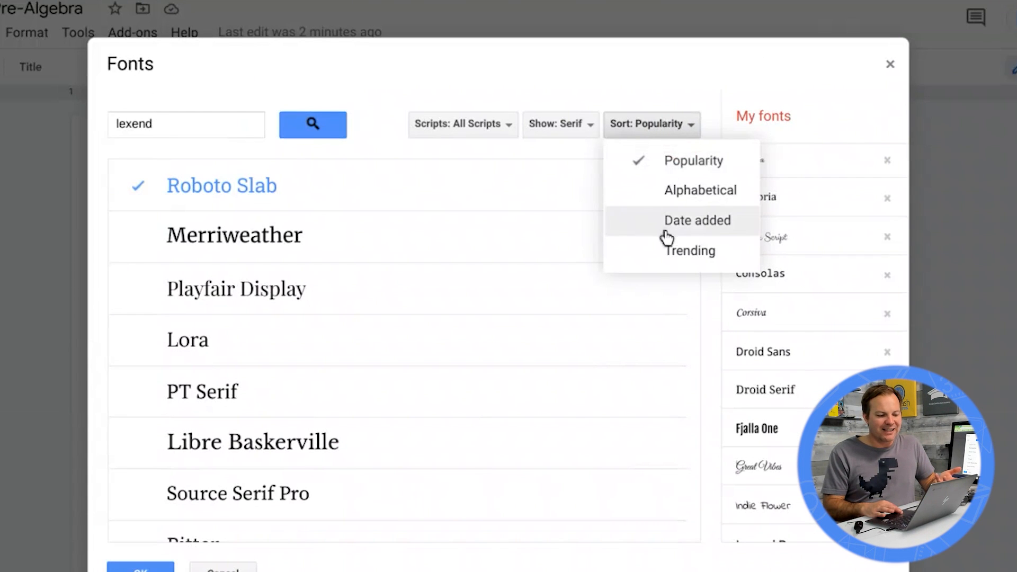
{"action": "left_click", "coordinate": [698, 220]}
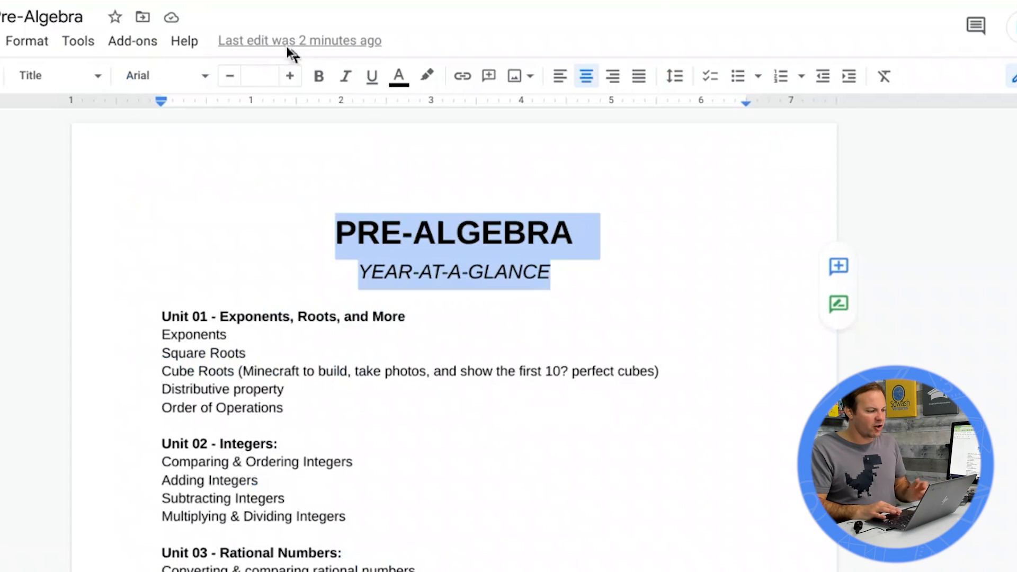
Apply Lexend Deca from the Recent fonts to the PRE-ALGEBRA title lines.
{"action": "left_click", "coordinate": [159, 75]}
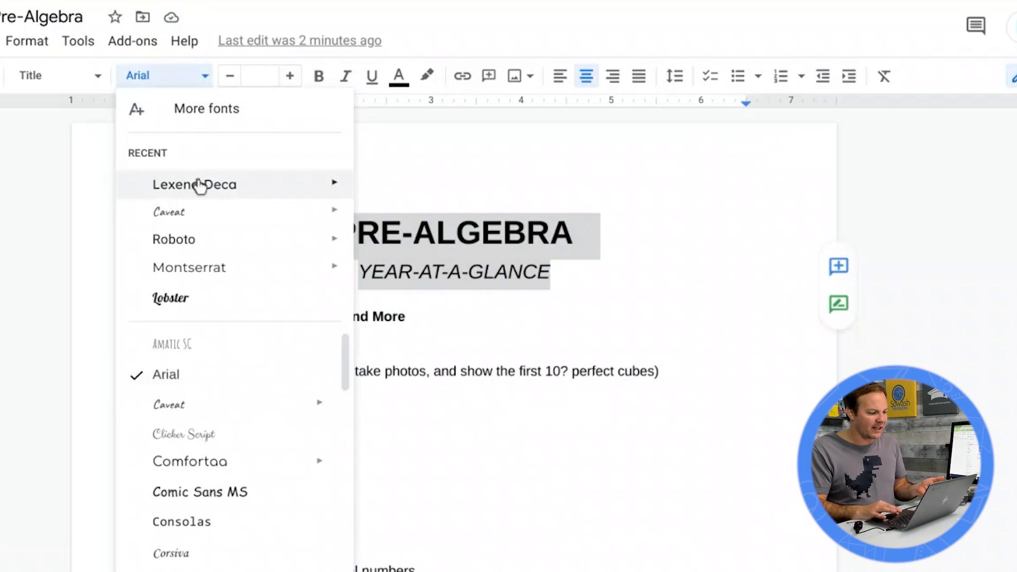
{"action": "left_click", "coordinate": [194, 185]}
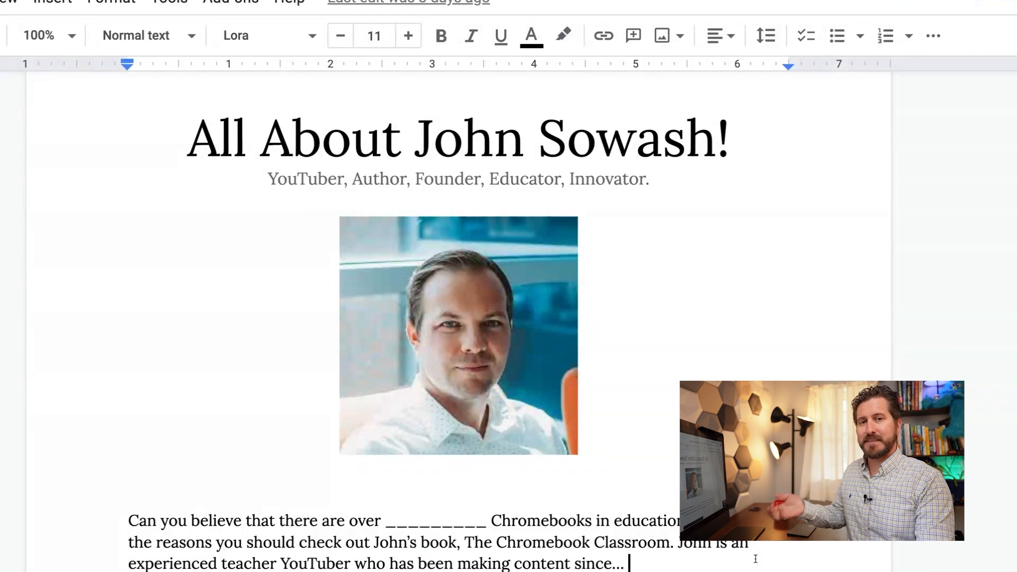
Scroll through the All About John Sowash profile document.
{"action": "scroll", "scroll_direction": "down", "scroll_amount": 3}
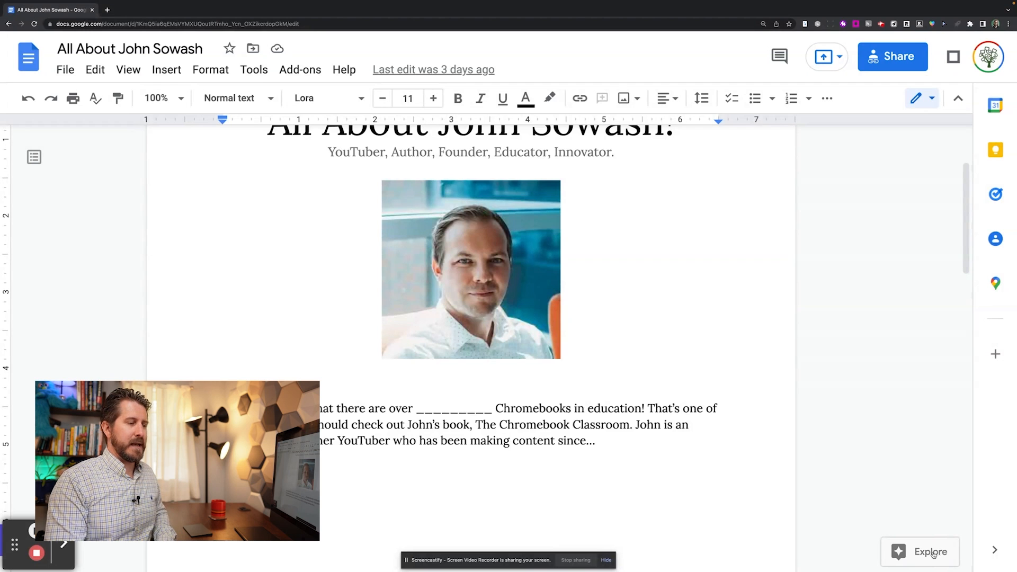
Search Explore for Chromebooks in education, then fill the paragraph's blank with '40 million'.
{"action": "left_click", "coordinate": [919, 552]}
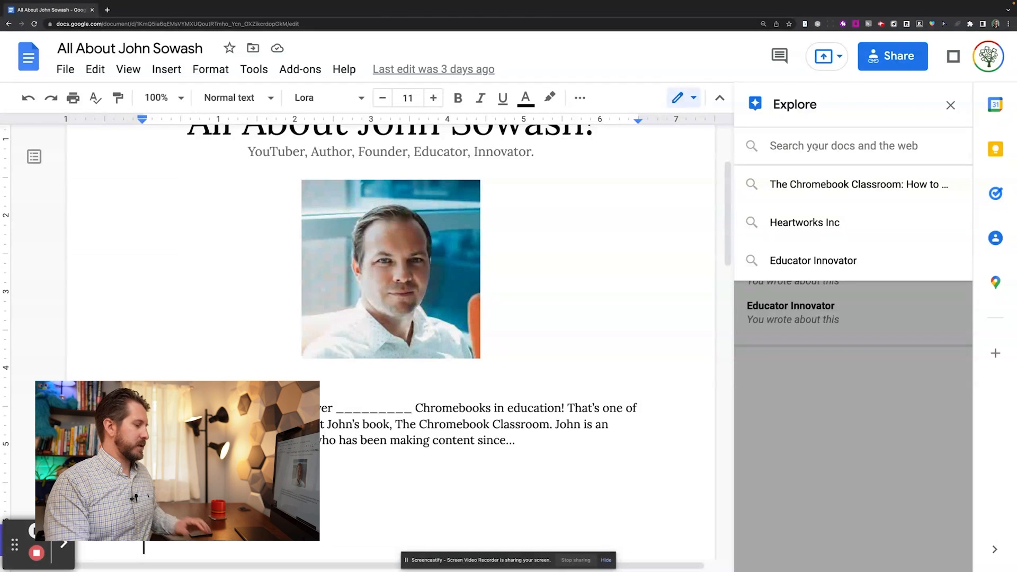
{"action": "type", "text": "how many chromebook are in educatic"}
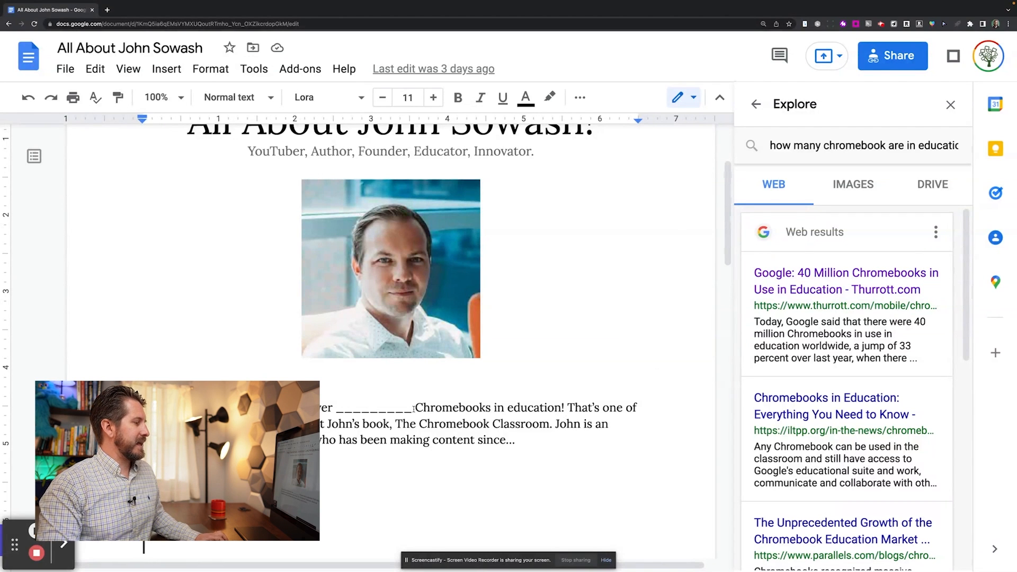
{"action": "double_click", "coordinate": [375, 408]}
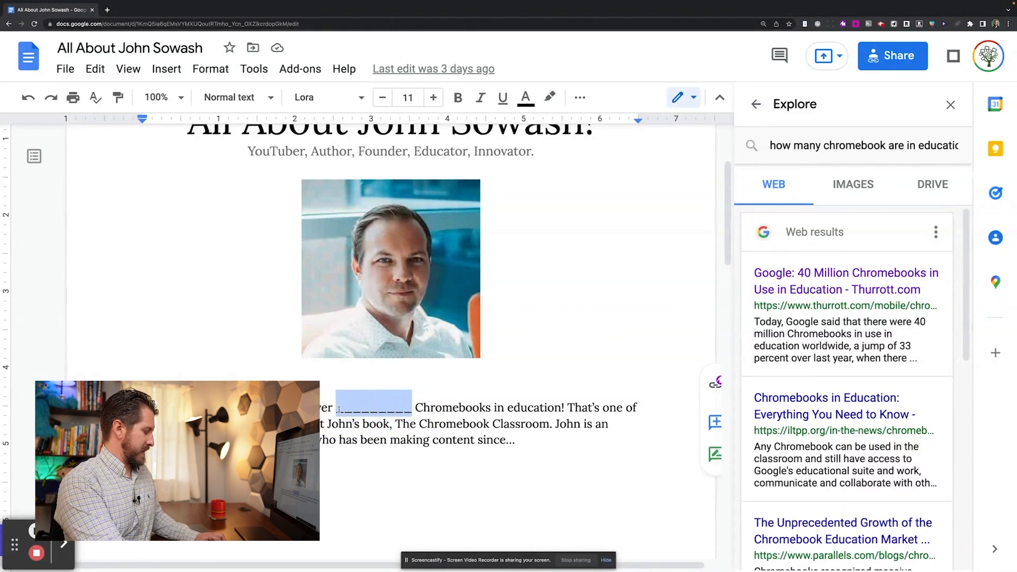
{"action": "type", "text": "40 million"}
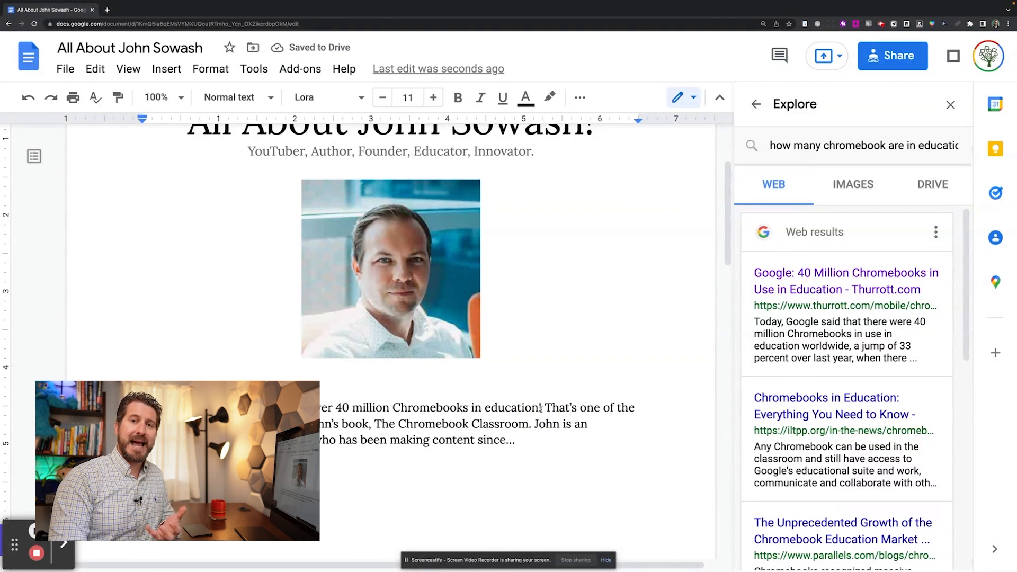
{"action": "mouse_move", "coordinate": [937, 267]}
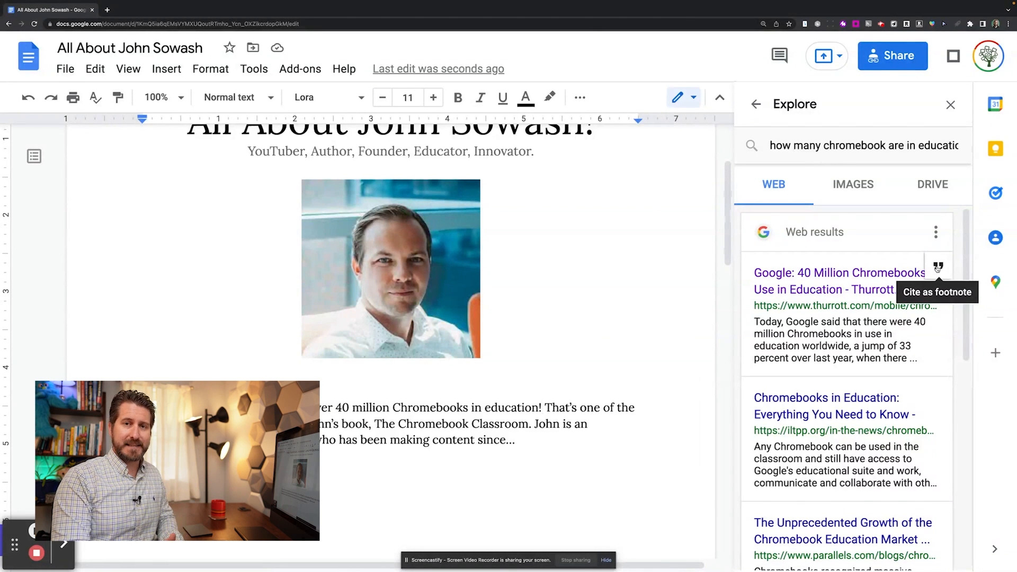
Cite the top Explore web result, the Thurrott.com article, as a footnote.
{"action": "left_click", "coordinate": [938, 266]}
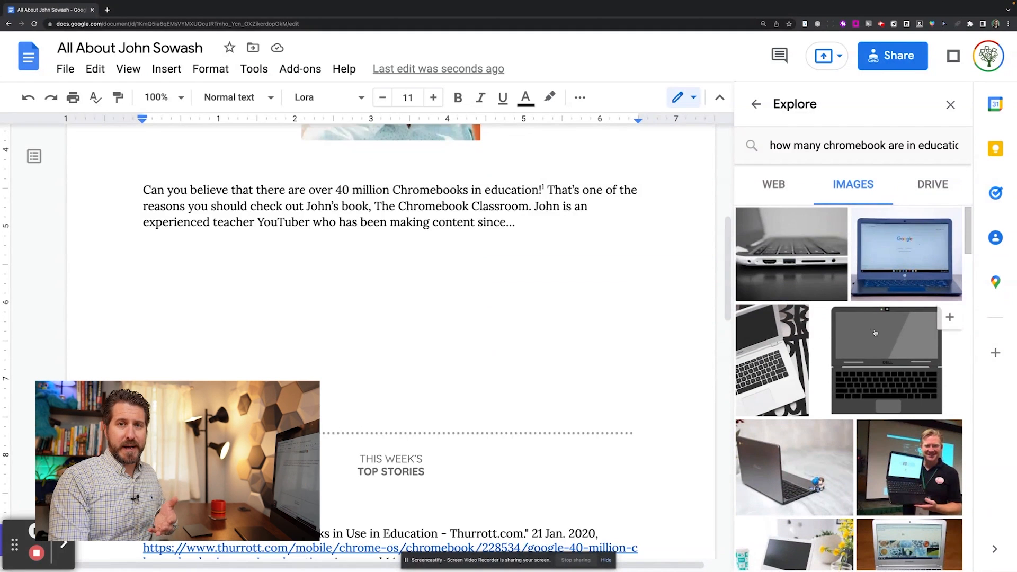
Insert the Dell Chromebook image from Explore's image results and type its maxpixel.net source link.
{"action": "left_click", "coordinate": [887, 359]}
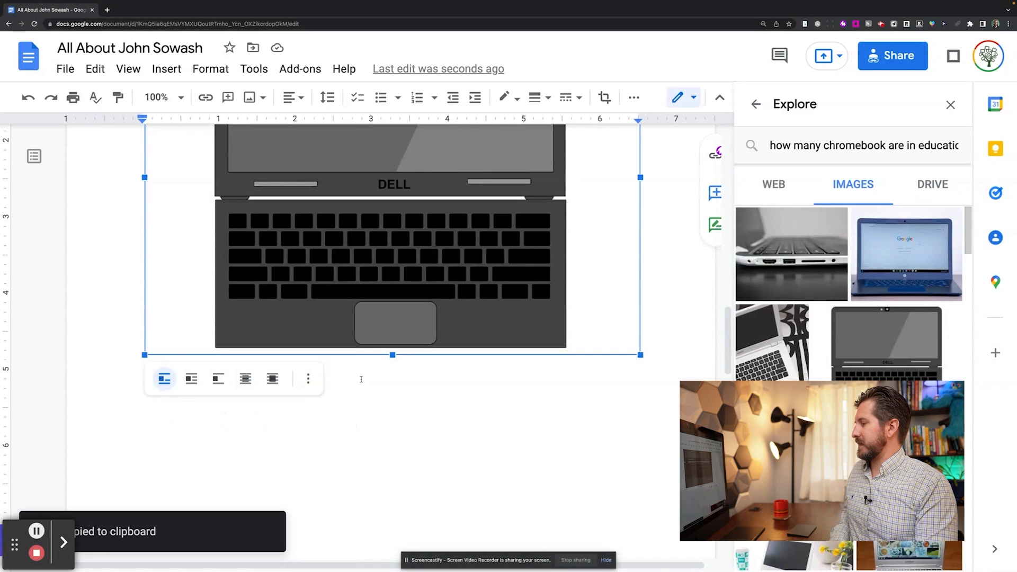
{"action": "left_click", "coordinate": [360, 380]}
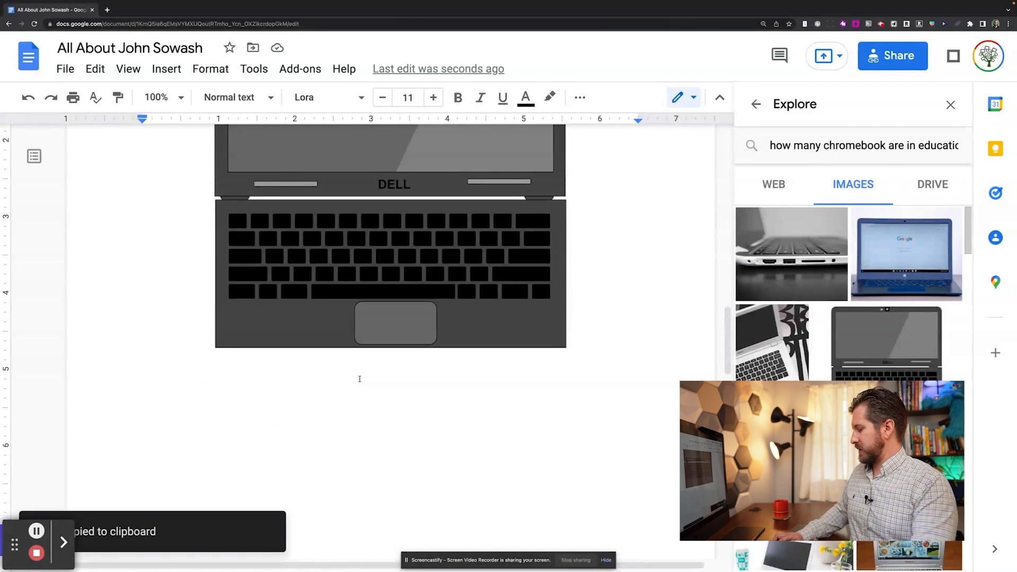
{"action": "type", "text": "https://www.maxpixel.net/Laptop-Wifi-Dell-Chromebook-Keyboard-Computer-1956711"}
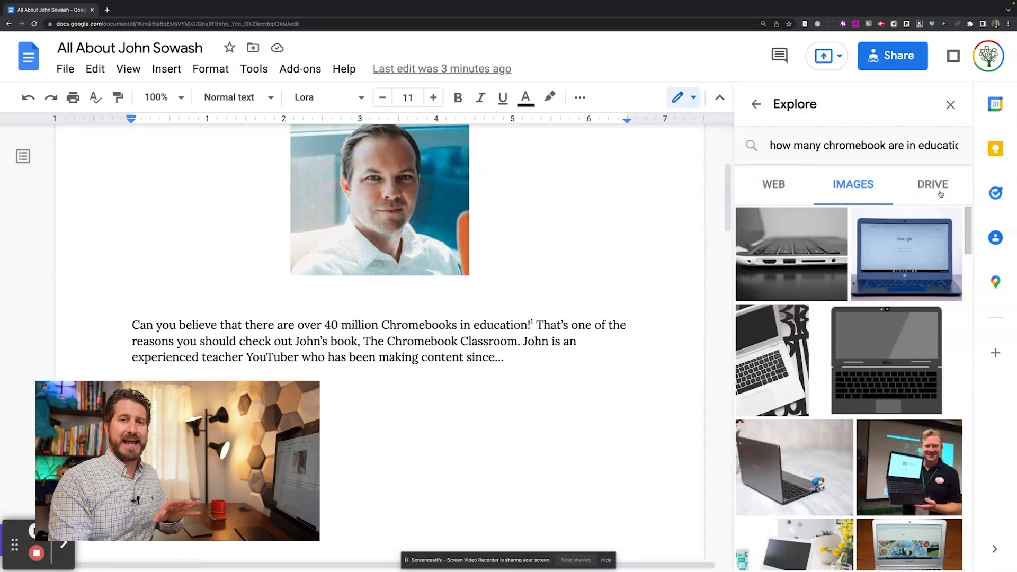
Search Explore's Drive results for 'john sowash' and open the Facts About John Sowash doc.
{"action": "left_click", "coordinate": [933, 185]}
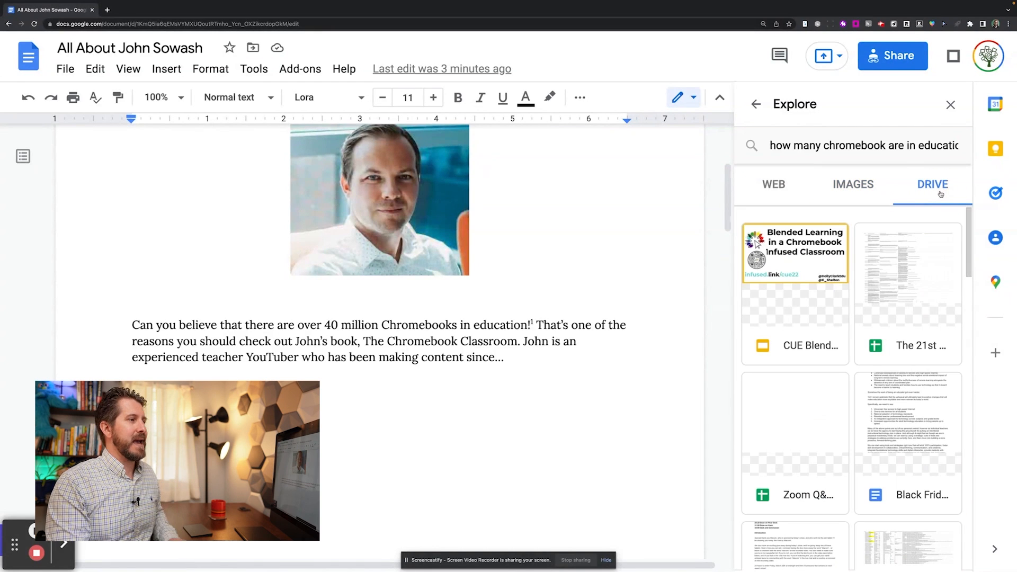
{"action": "left_click", "coordinate": [865, 145]}
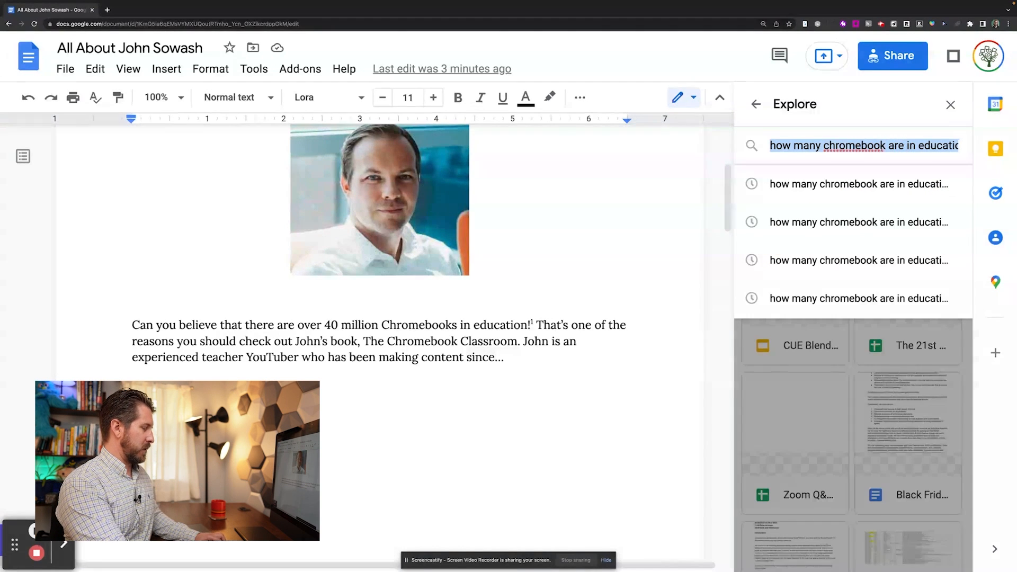
{"action": "type", "text": "john sowash"}
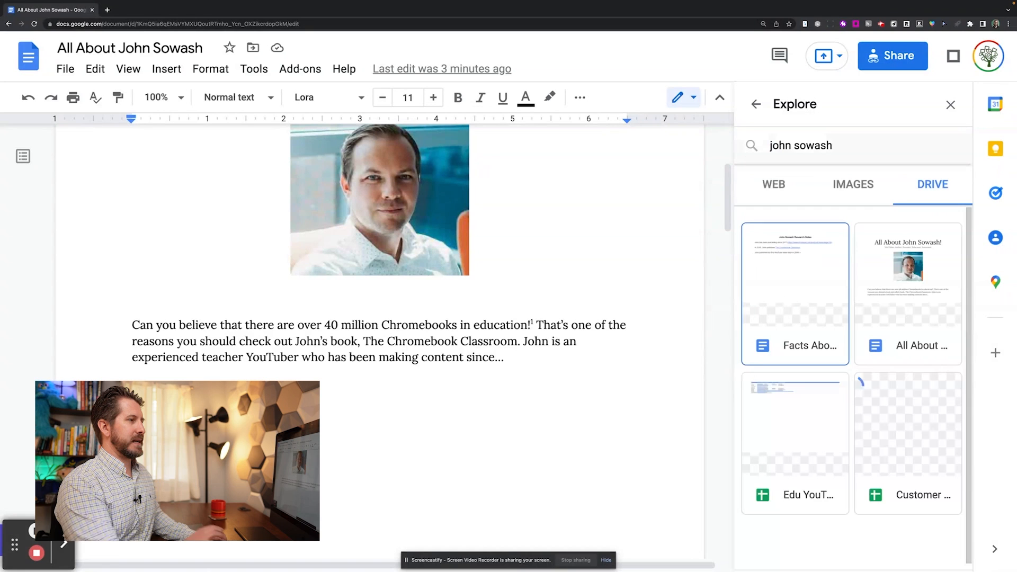
{"action": "left_click", "coordinate": [107, 10]}
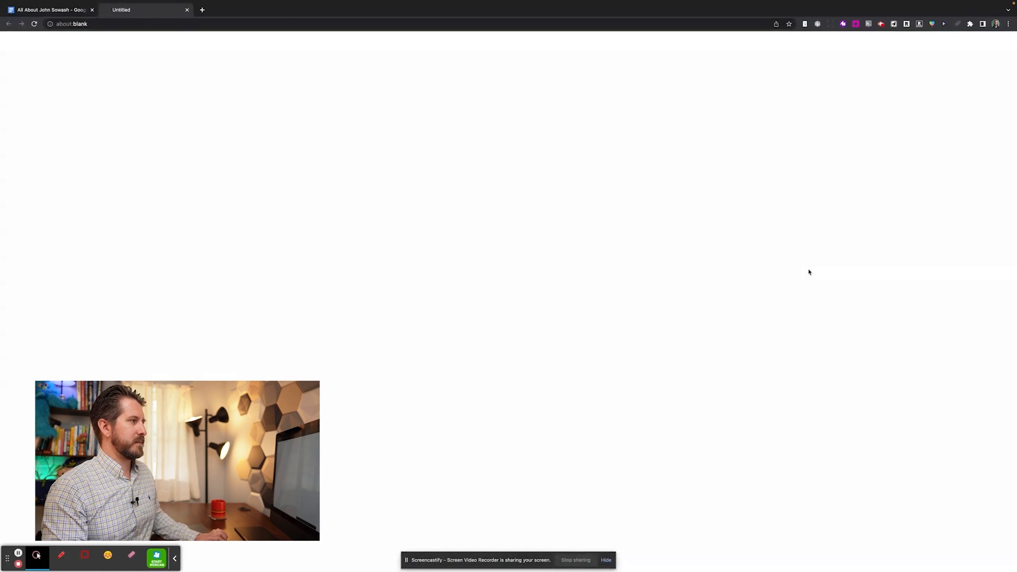
{"action": "left_click", "coordinate": [141, 10]}
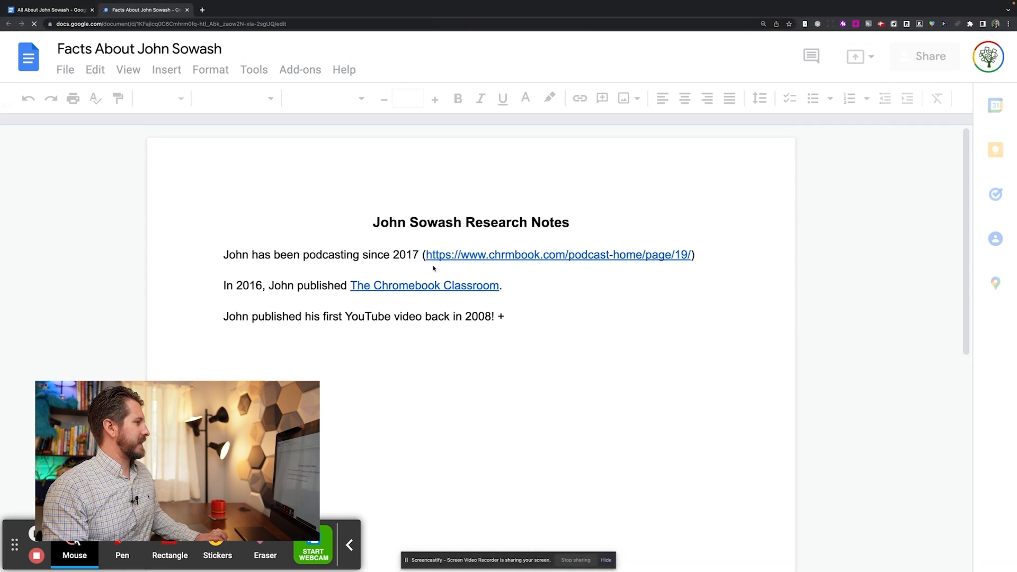